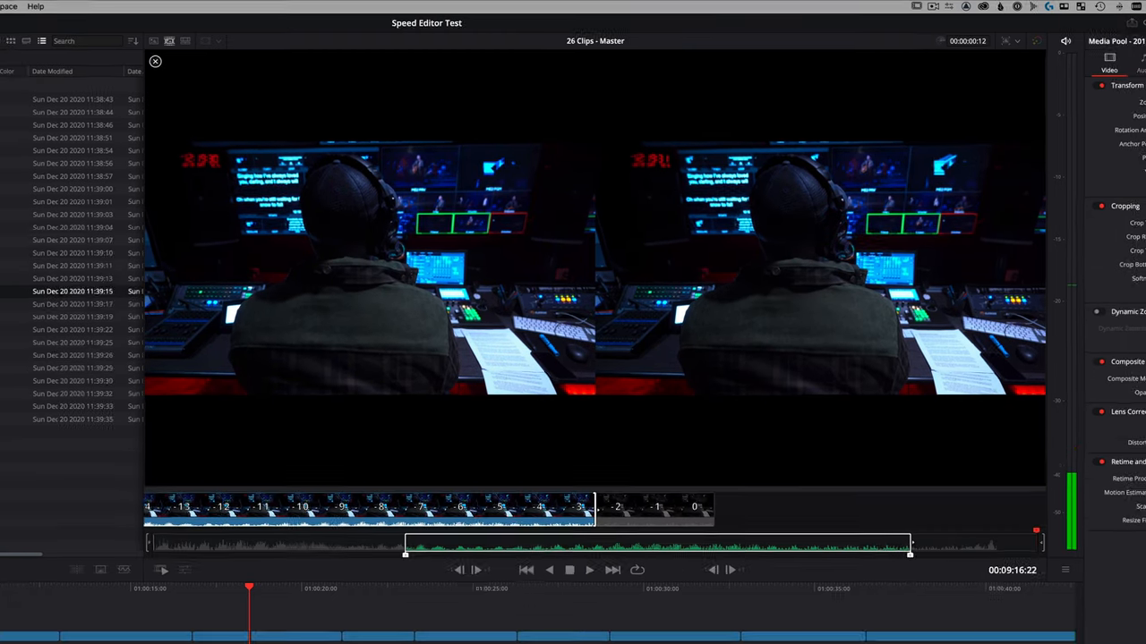
# Apply the Speed Editor trim to the edit point on the control-console shot
pyautogui.click(154, 61)
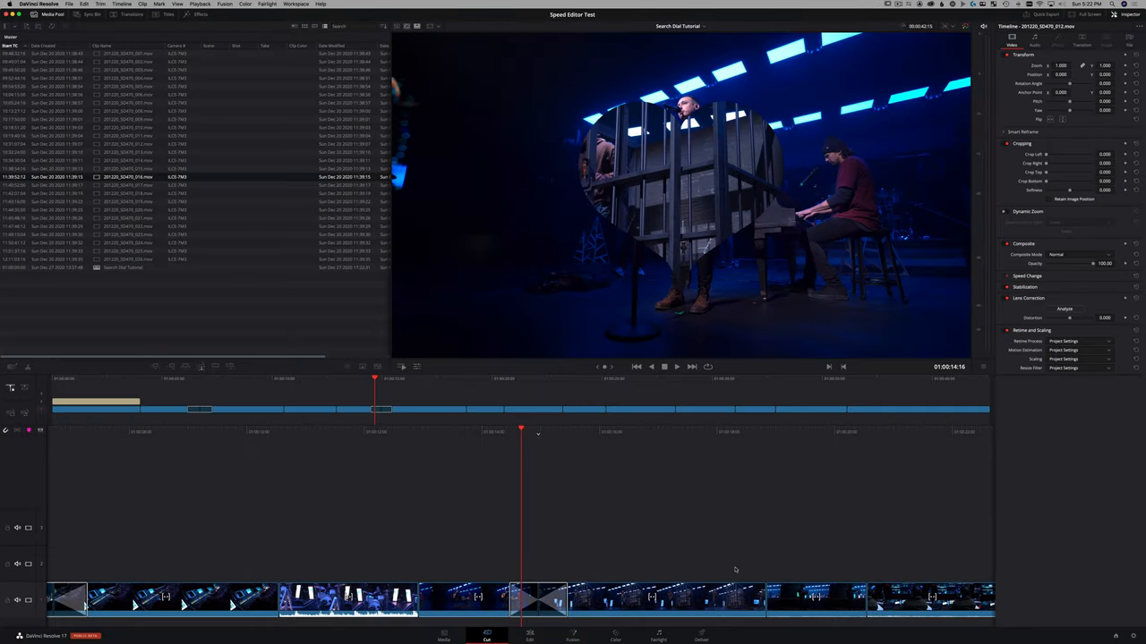
# Scroll the Add Transition list with the dial and pick a wipe for the cut
pyautogui.click(677, 365)
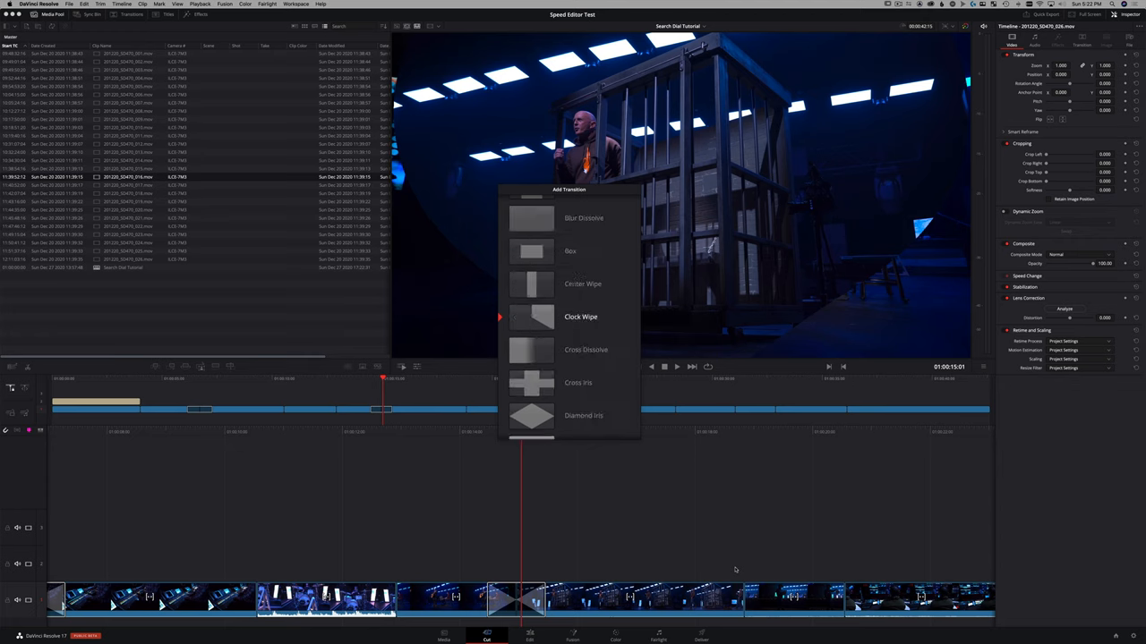
pyautogui.scroll(3)
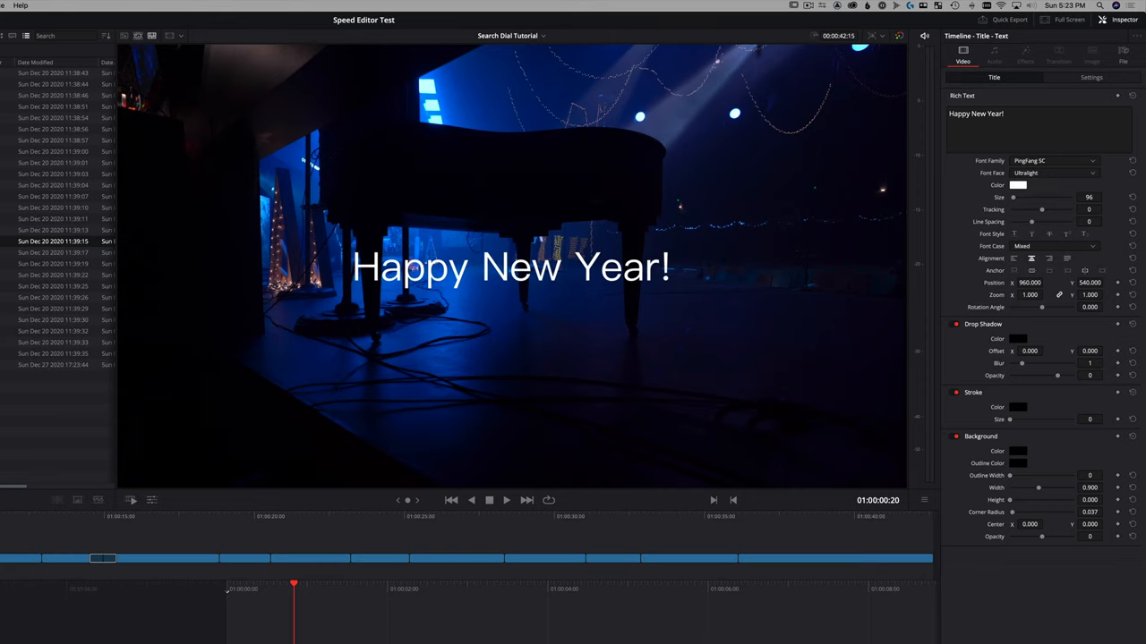
# Change the title's Font Family several times, ending on an italic font
pyautogui.click(1056, 161)
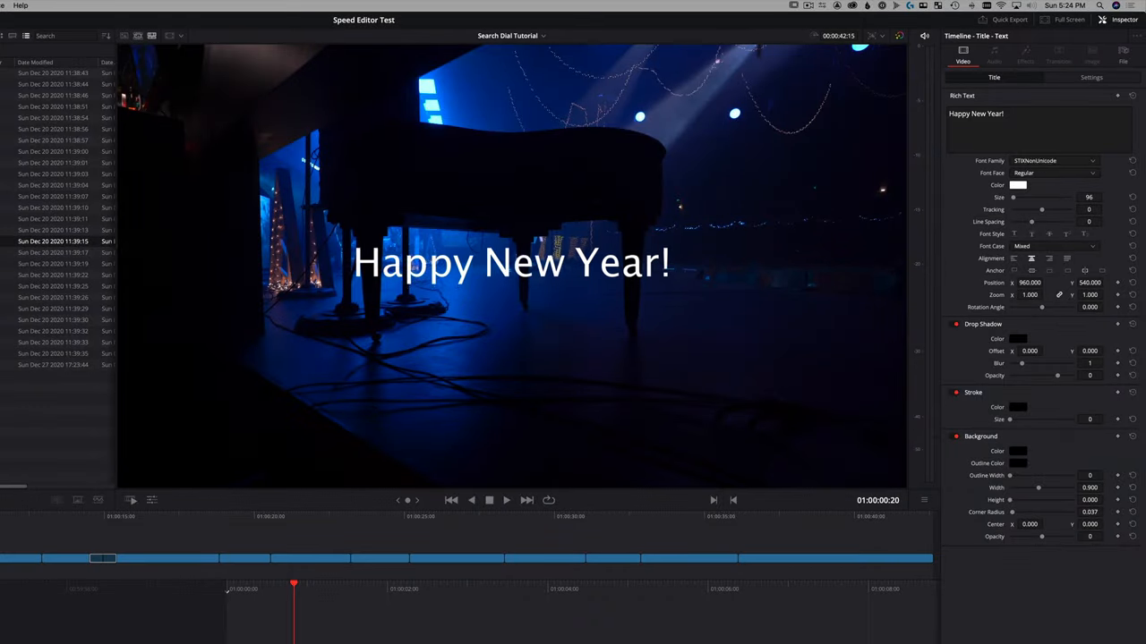
pyautogui.click(1054, 161)
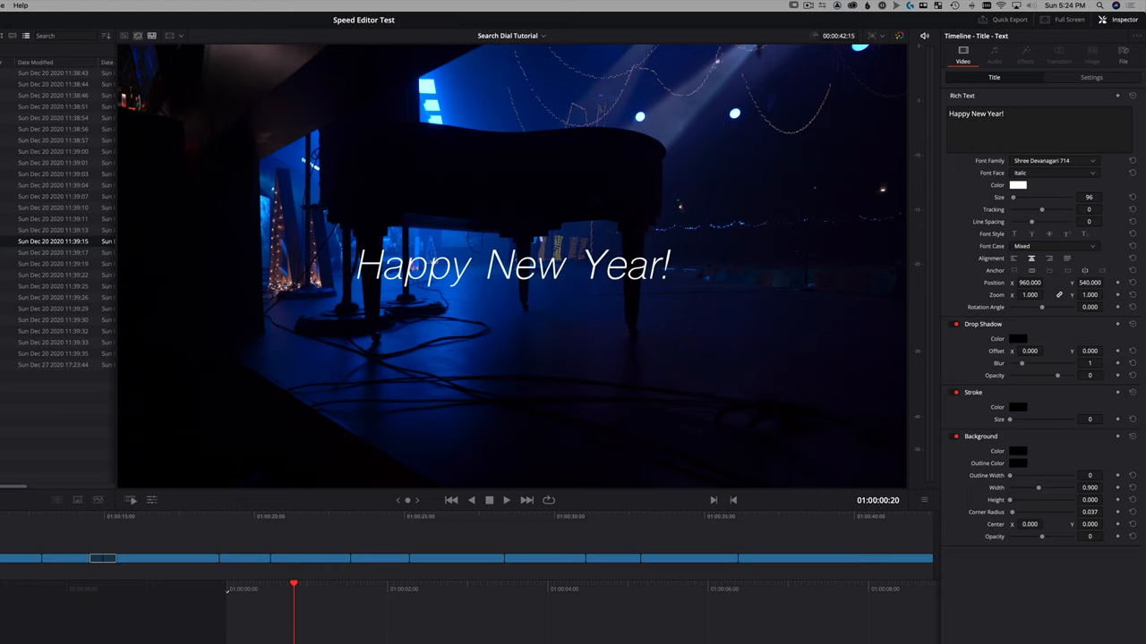
pyautogui.click(1054, 161)
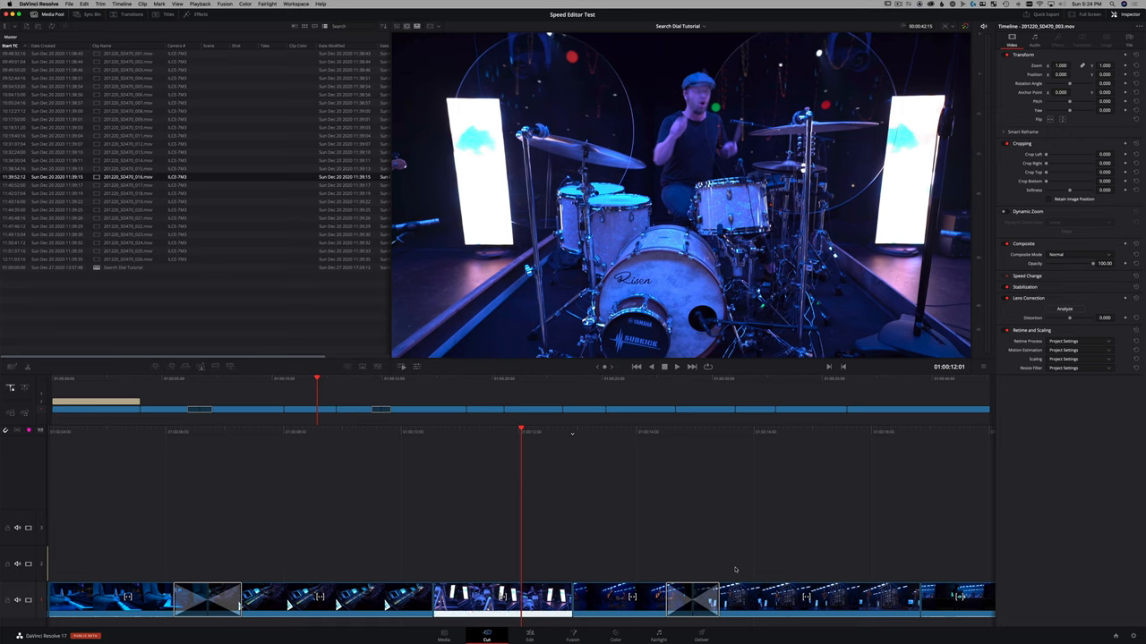
# Play back the drummer clip to review its adjusted volume
pyautogui.click(676, 366)
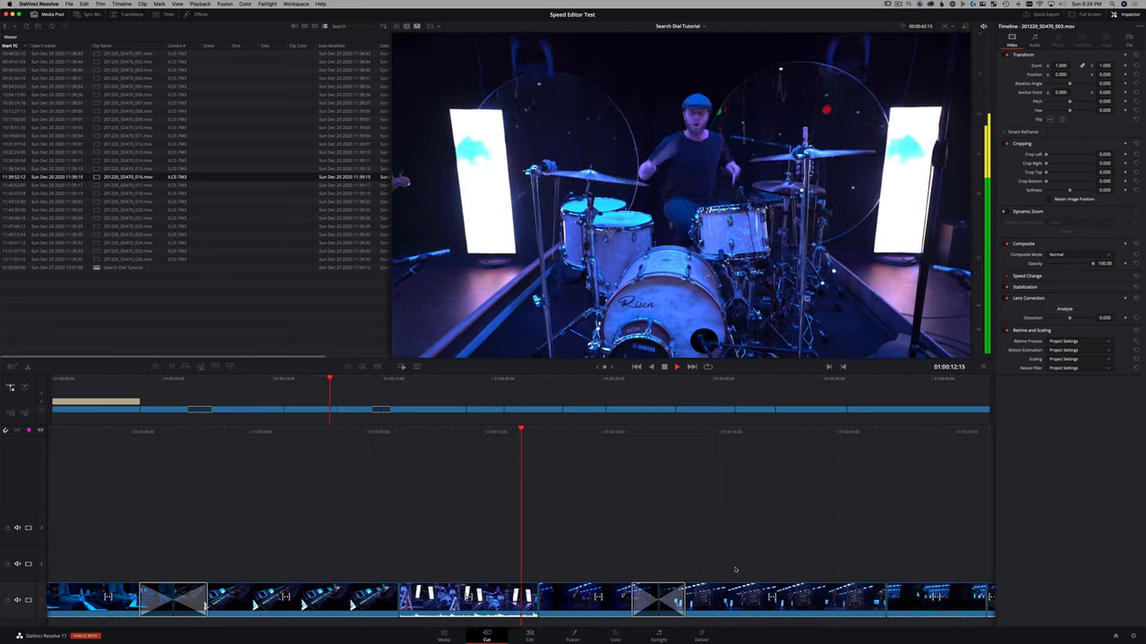